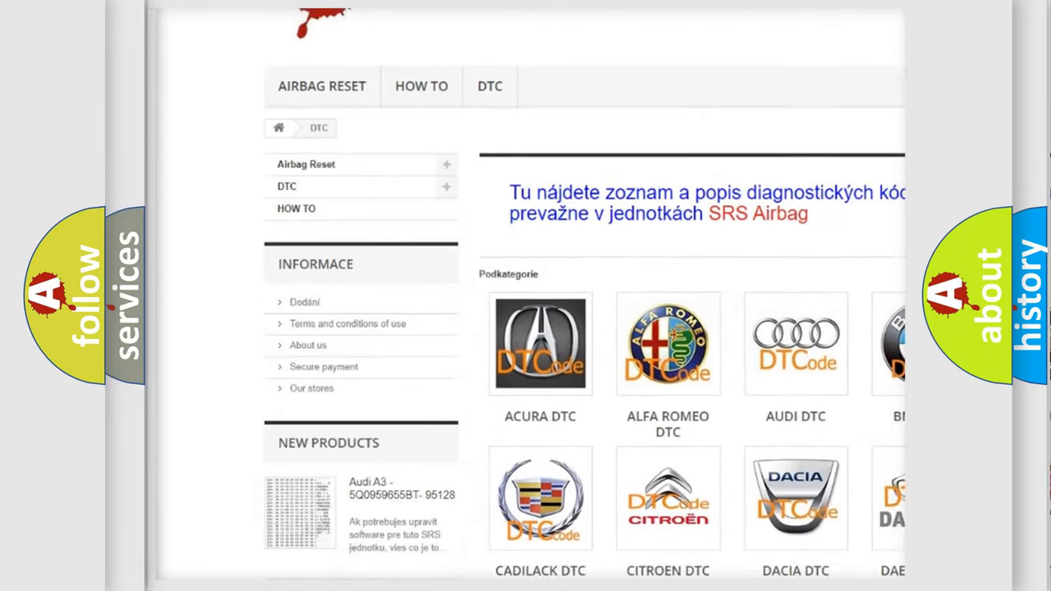
scroll(down, 3)
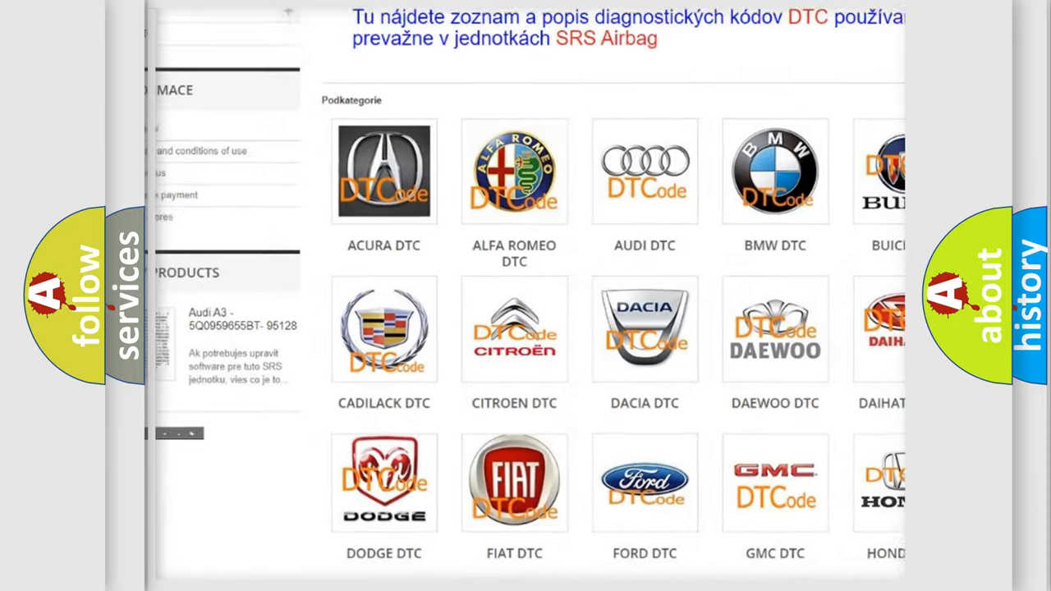